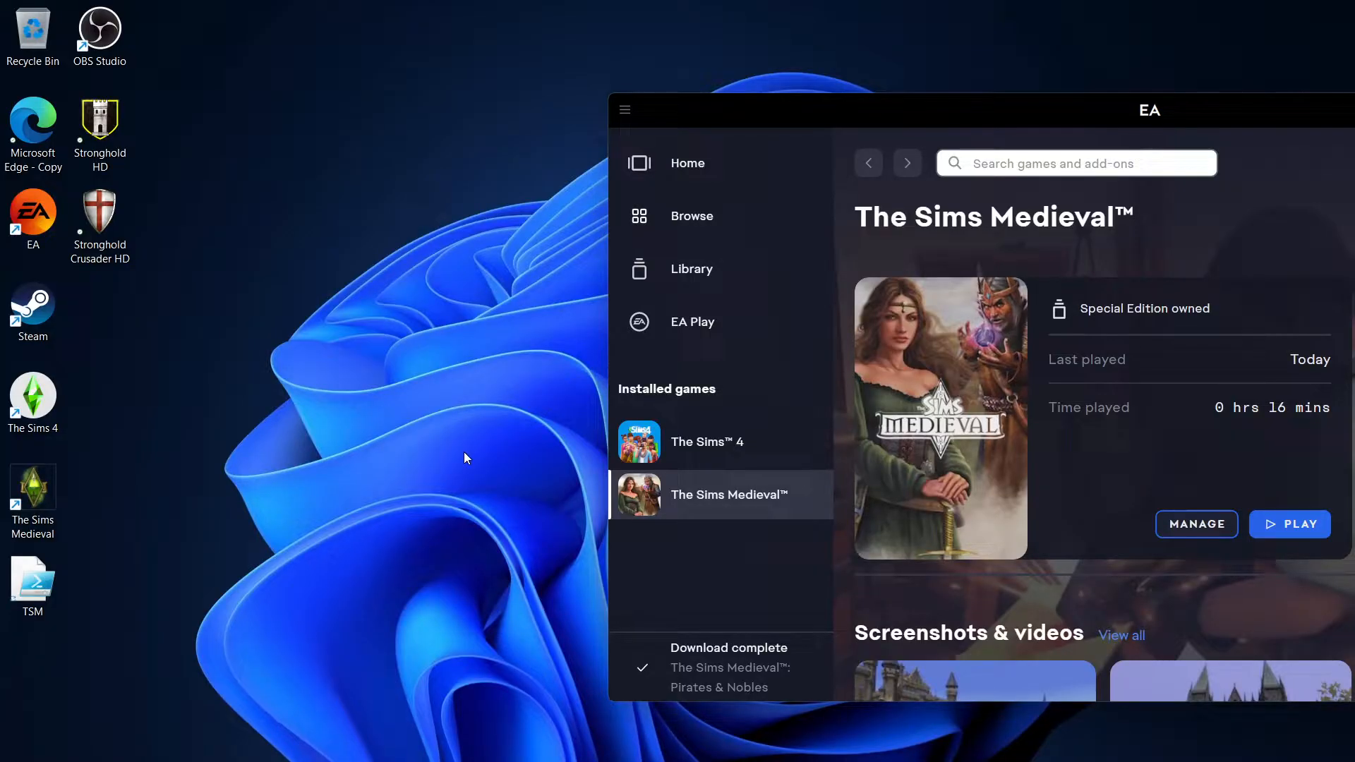
{"action": "mouse_move", "coordinate": [461, 459]}
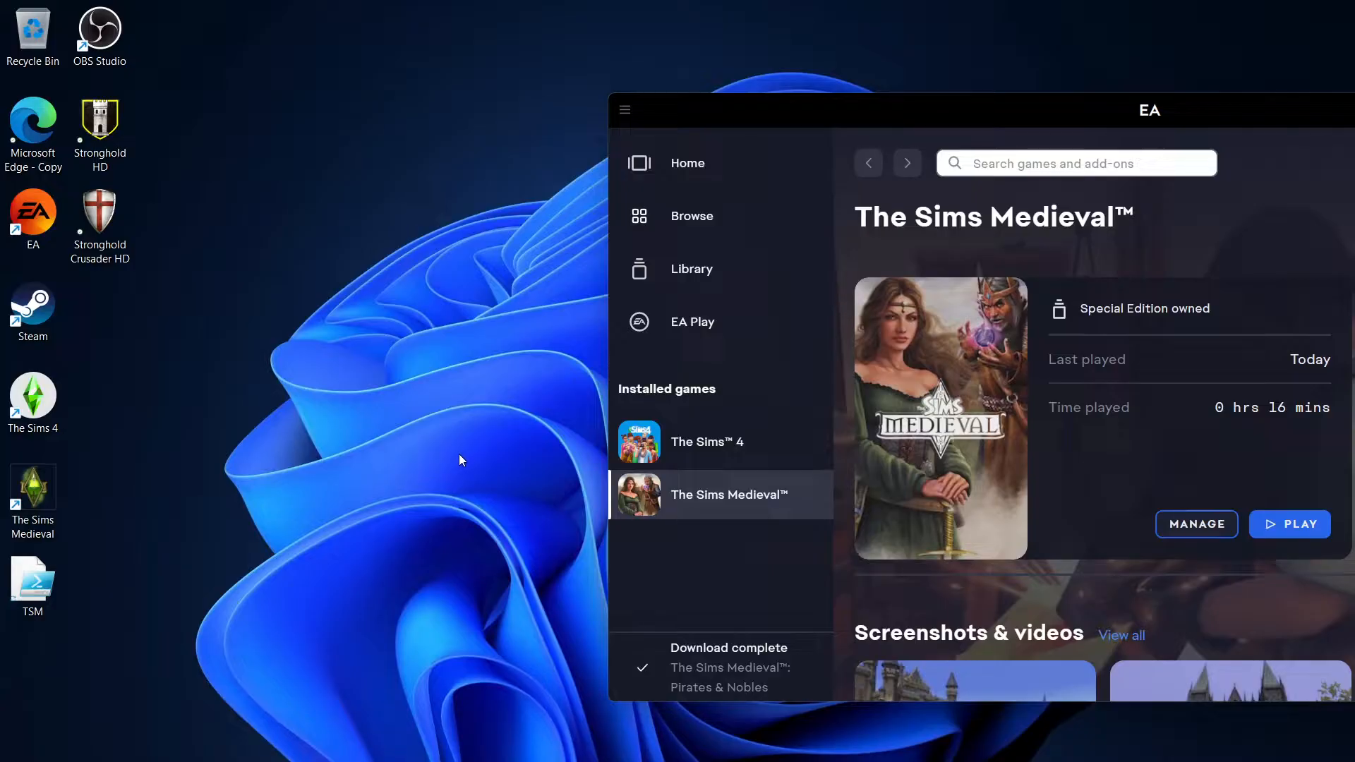
{"action": "mouse_move", "coordinate": [1289, 524]}
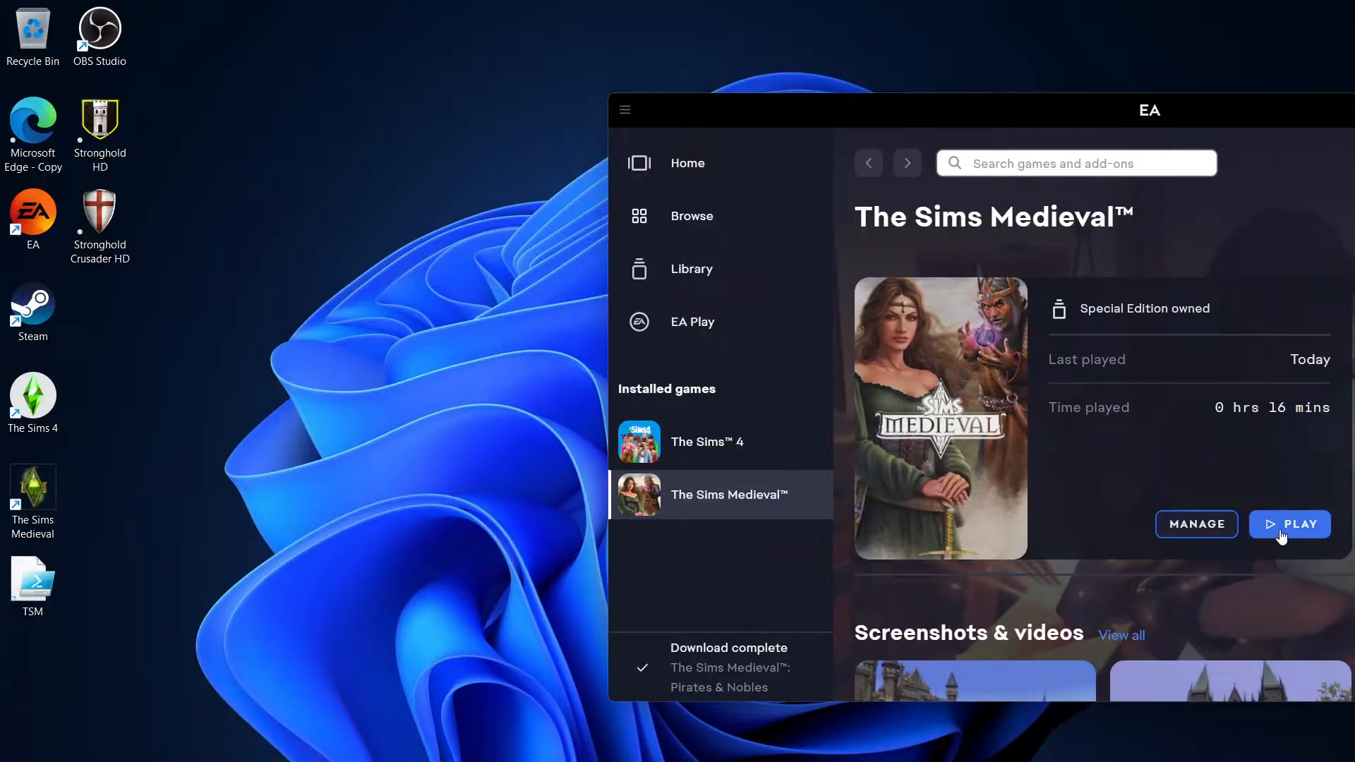
- Try launching The Sims Medieval, then move the TSM file around and back
{"action": "left_click", "coordinate": [1289, 524]}
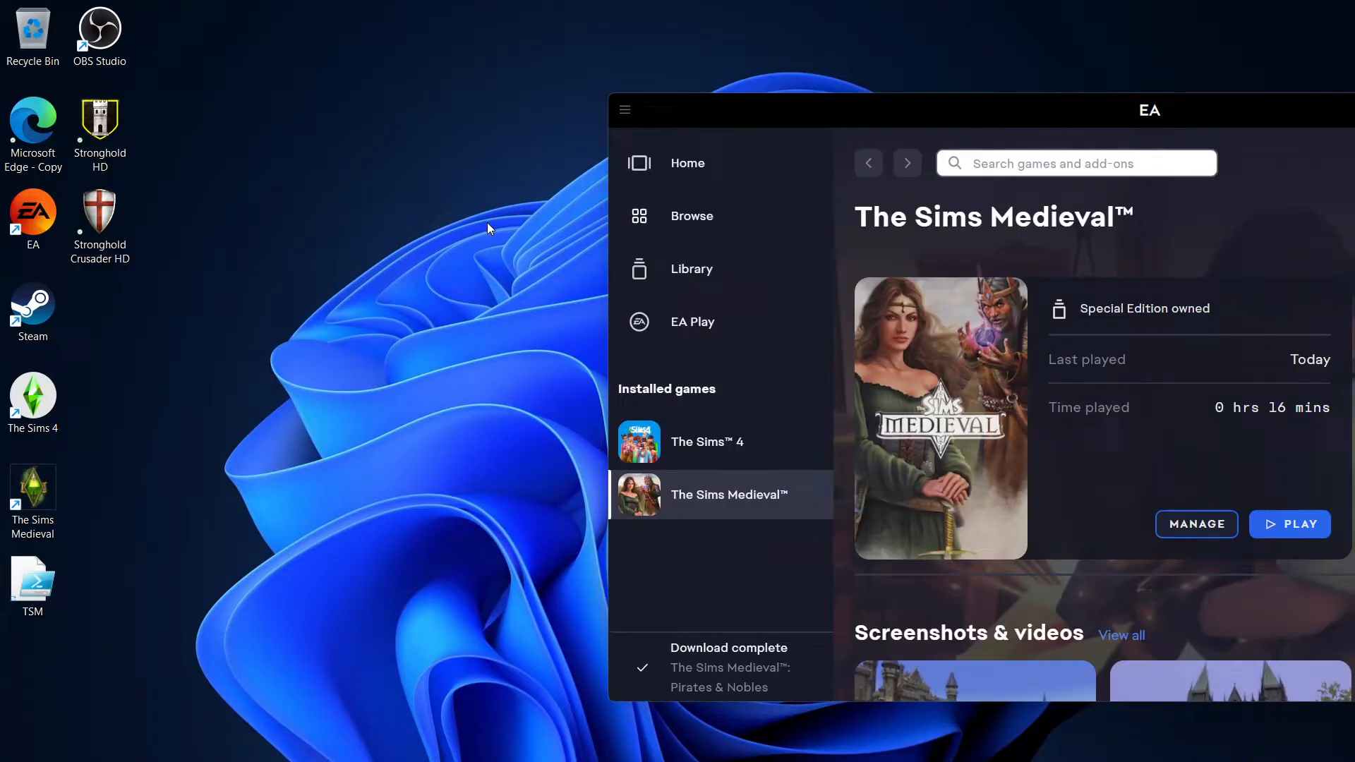
{"action": "mouse_move", "coordinate": [357, 476]}
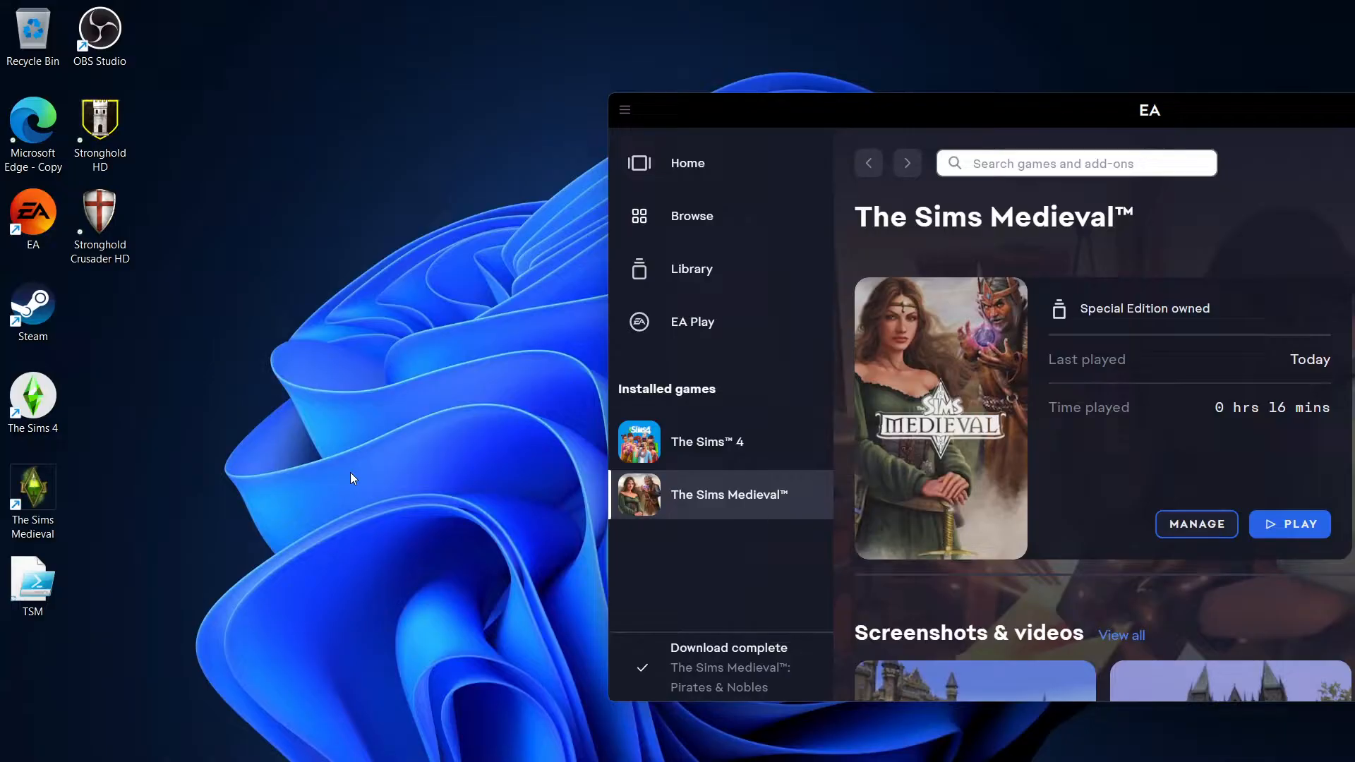
{"action": "left_click_drag", "start_coordinate": [32, 583], "coordinate": [244, 361]}
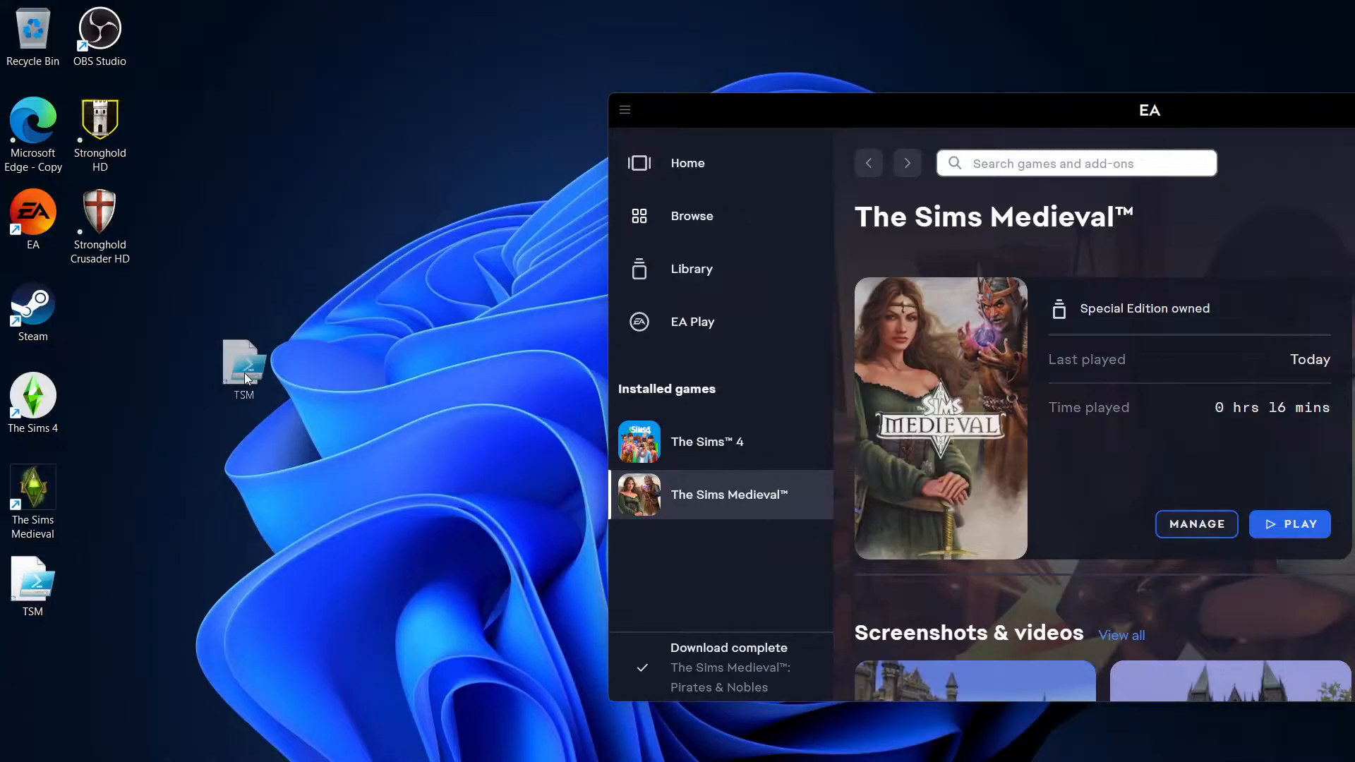
{"action": "left_click_drag", "start_coordinate": [243, 367], "coordinate": [301, 128]}
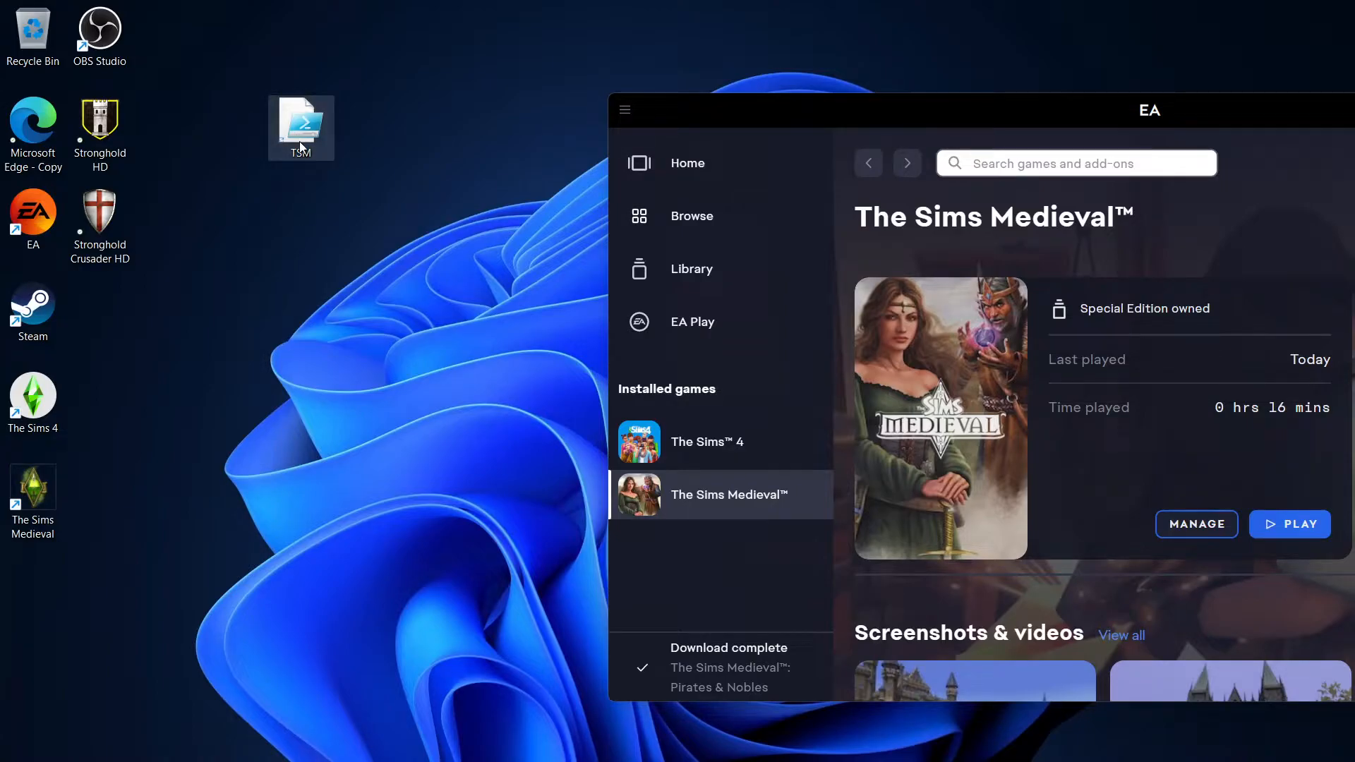
{"action": "right_click", "coordinate": [301, 127]}
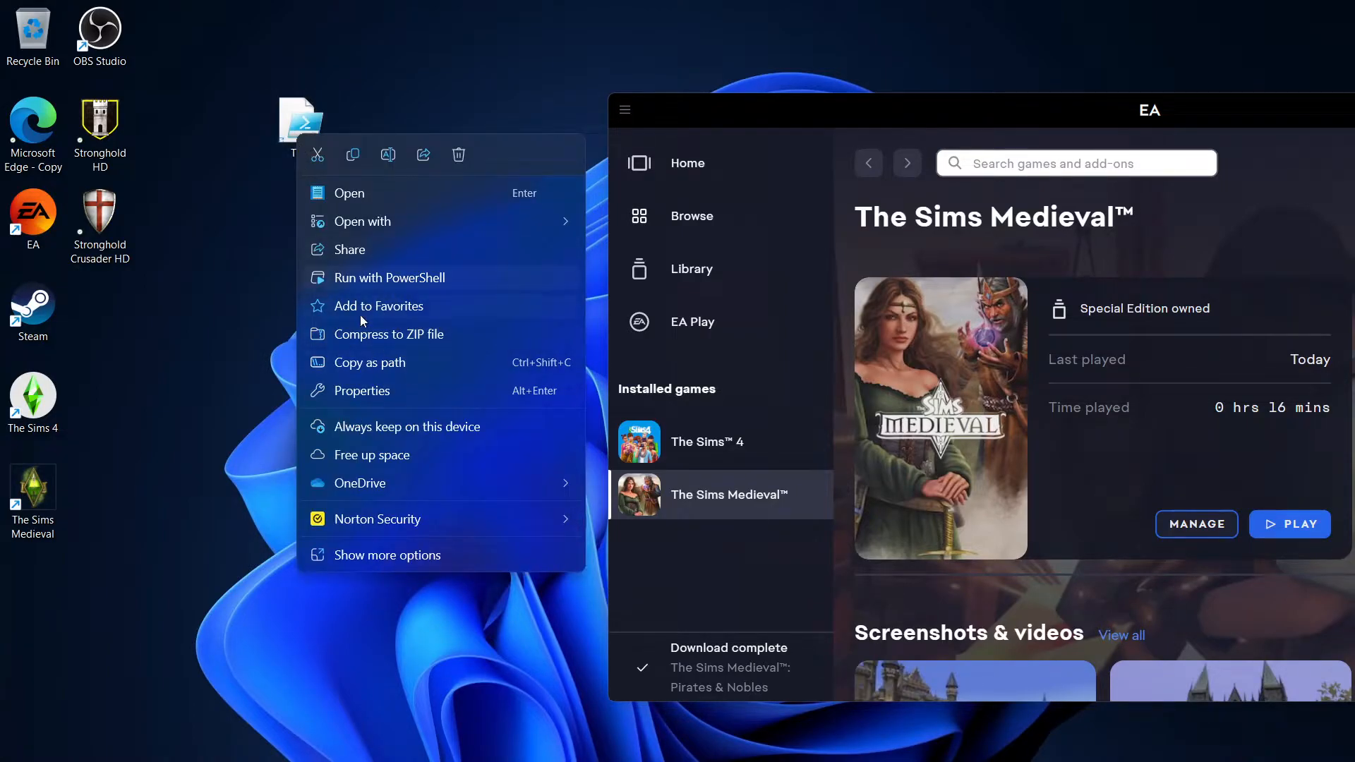
{"action": "left_click", "coordinate": [332, 590]}
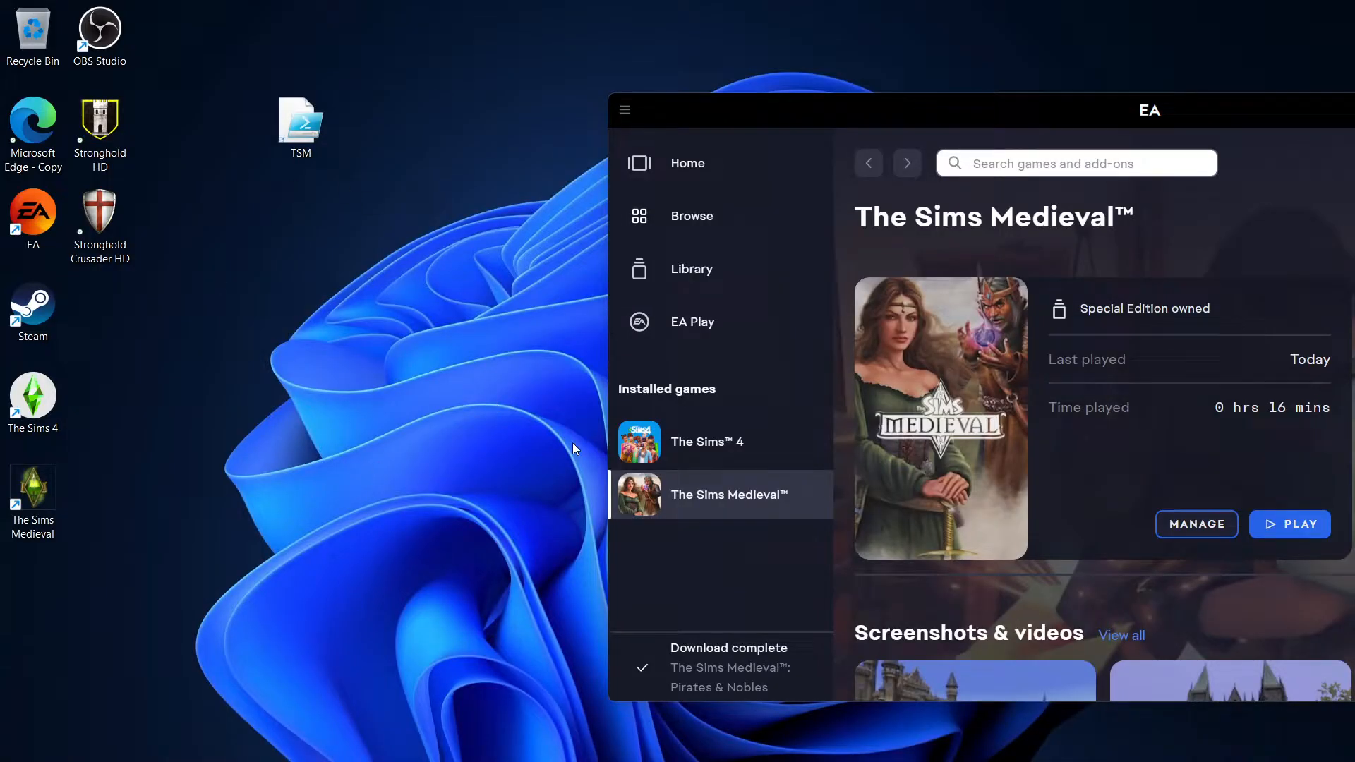
{"action": "left_click_drag", "start_coordinate": [300, 126], "coordinate": [64, 562]}
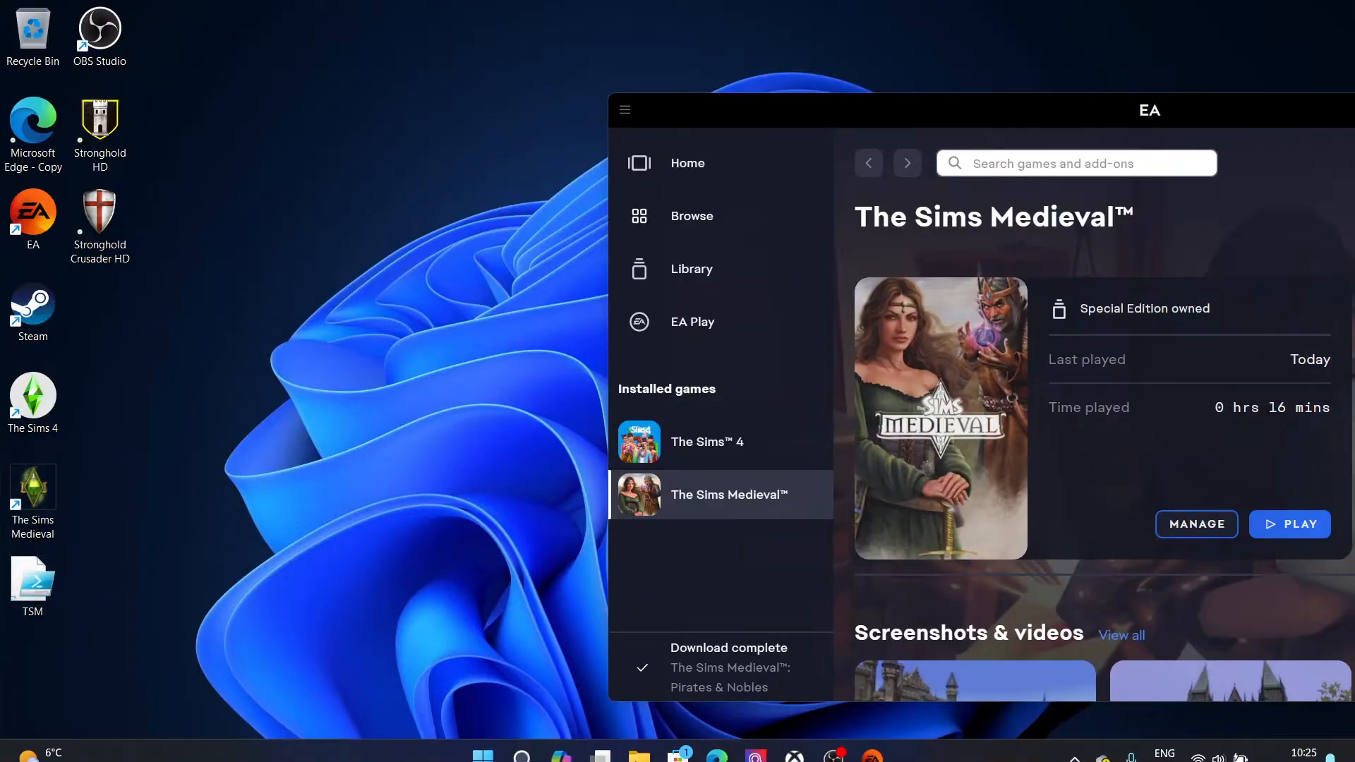
- Search the Start menu for 'task manager' to open Task Manager
{"action": "left_click", "coordinate": [482, 740]}
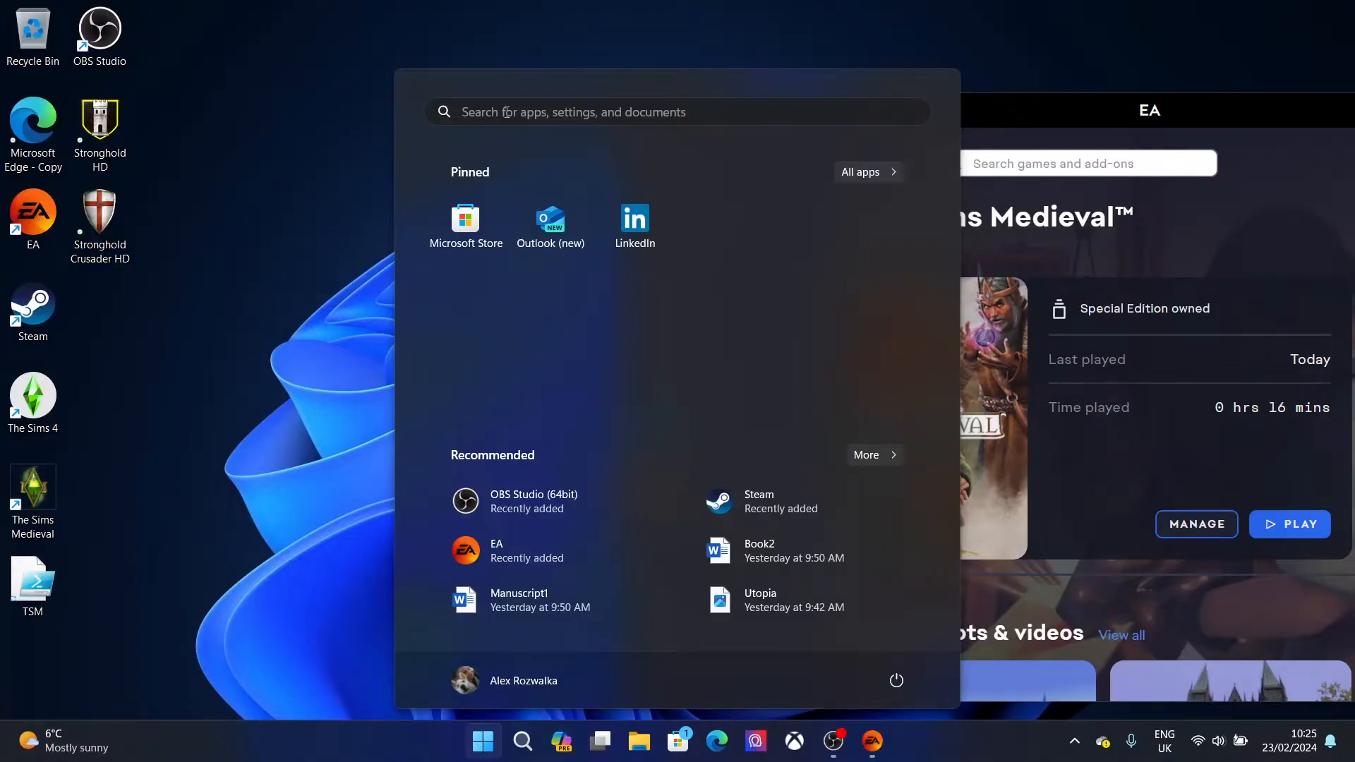
{"action": "type", "text": "task Manager"}
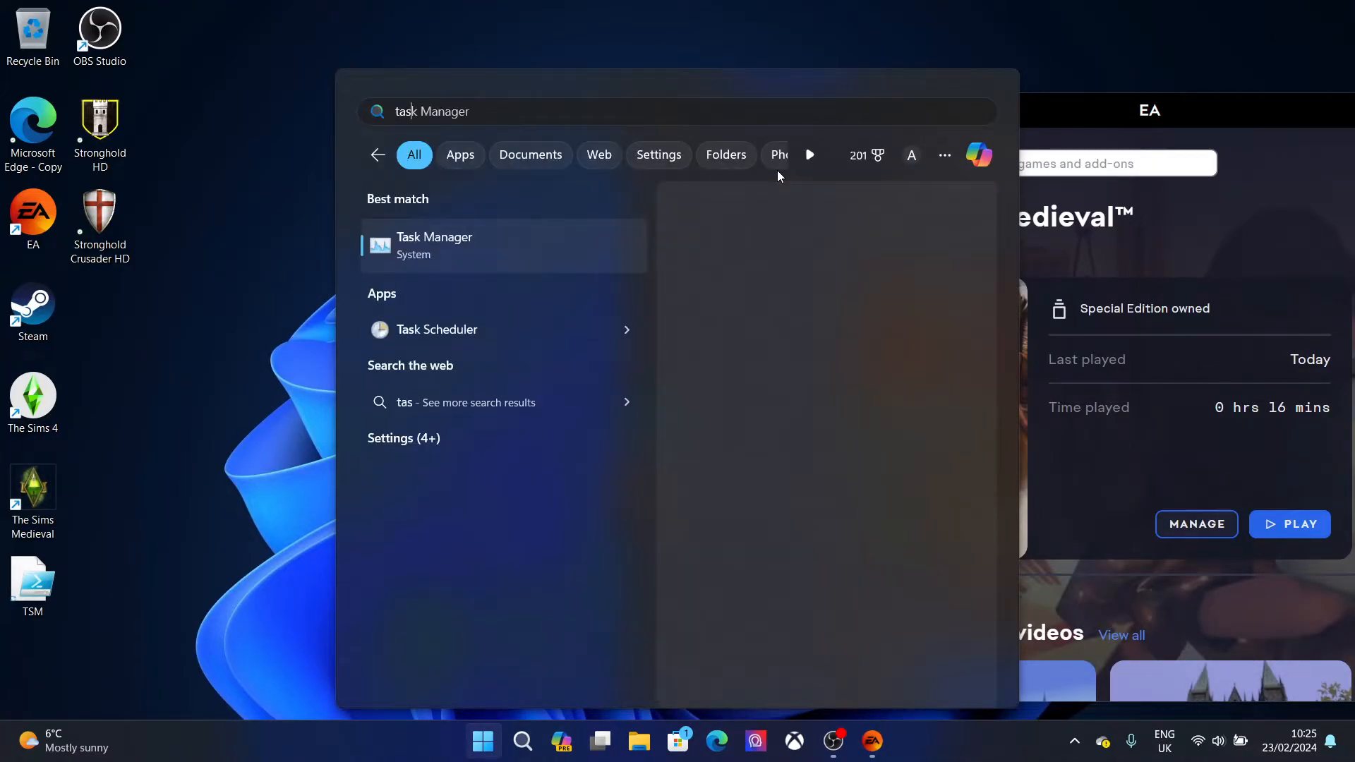
{"action": "type", "text": "task manager"}
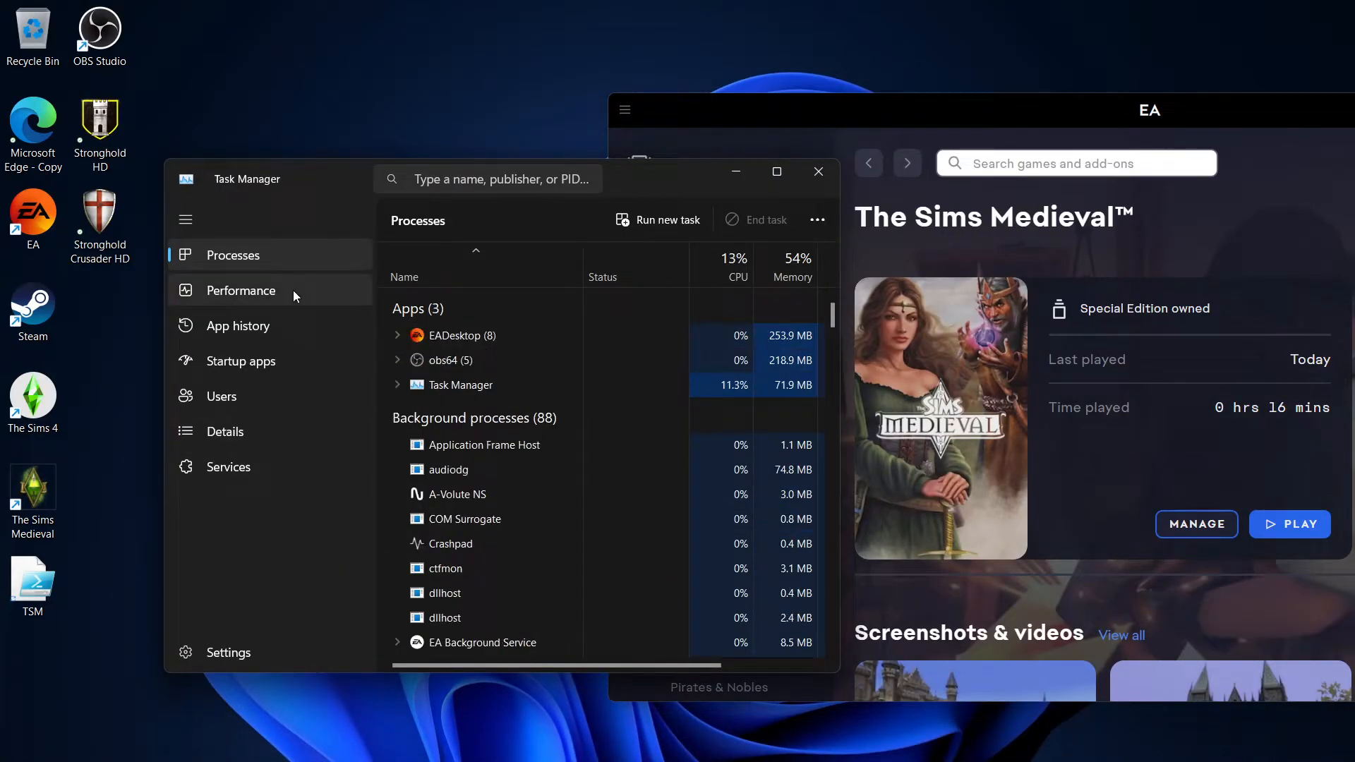
- Open the Set affinity dialog for EADesktop.exe from the Details list
{"action": "left_click", "coordinate": [224, 431]}
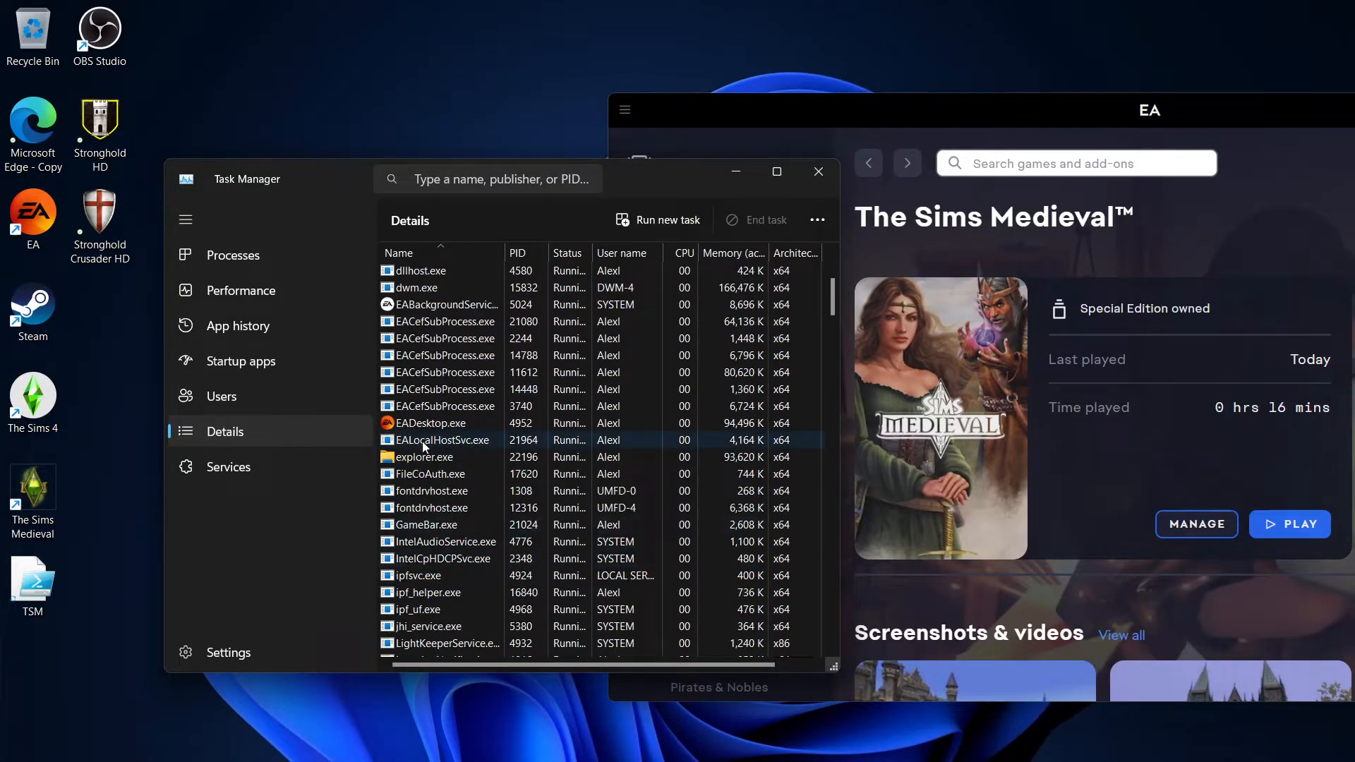
{"action": "left_click", "coordinate": [424, 423]}
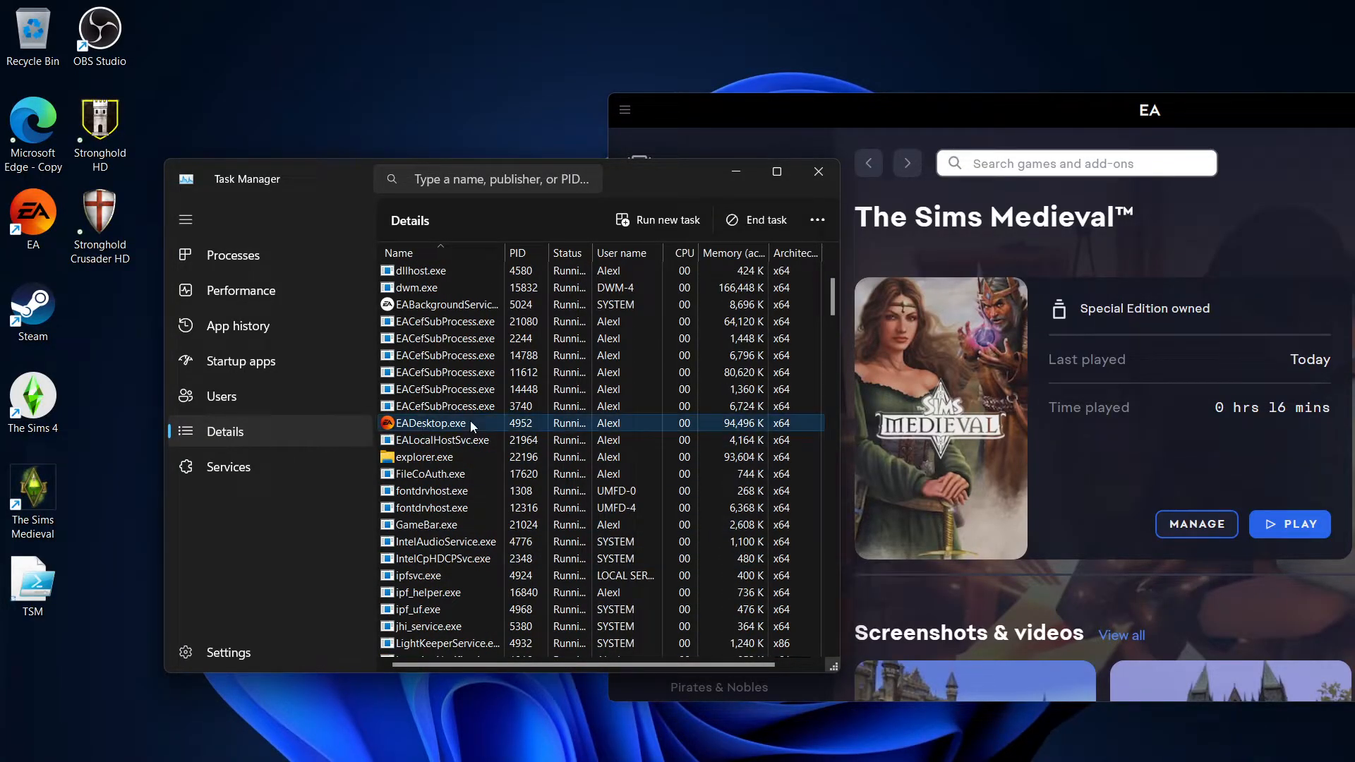
{"action": "right_click", "coordinate": [427, 423]}
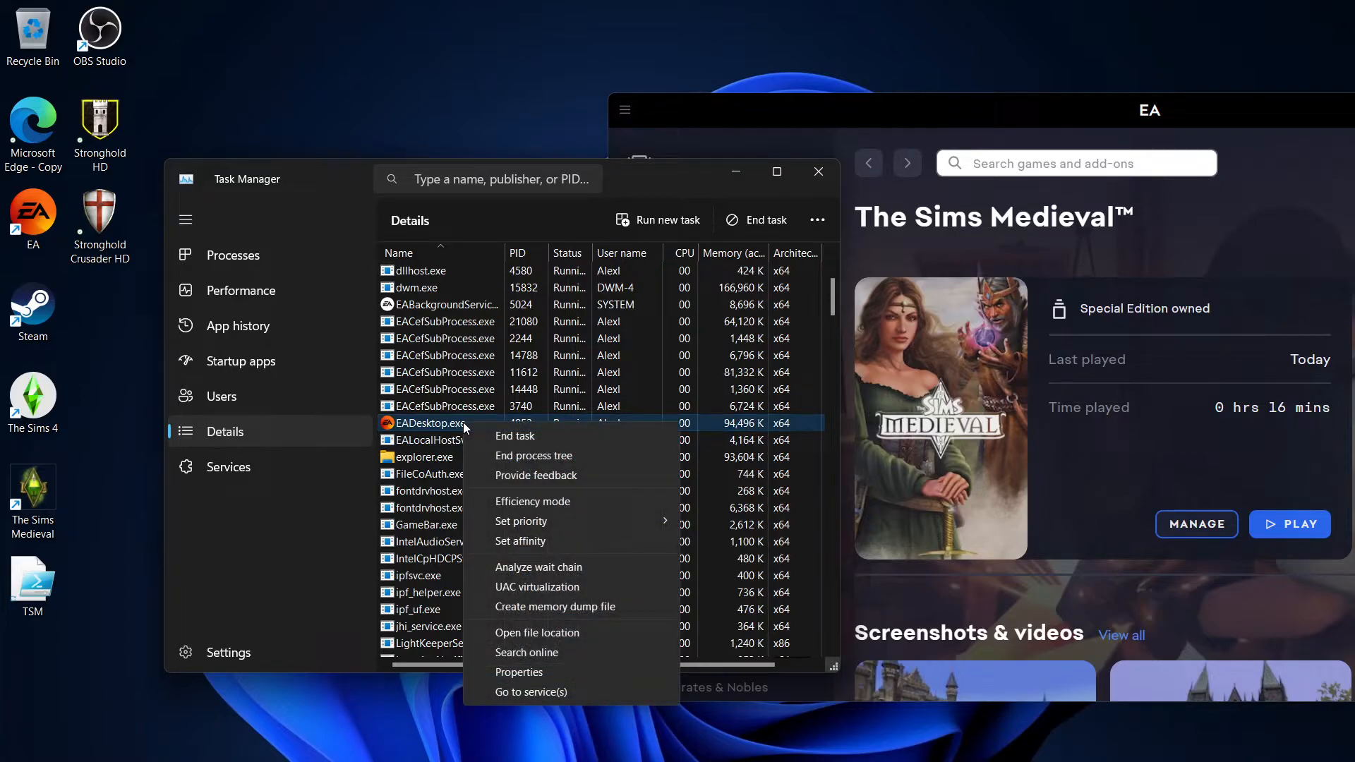
{"action": "left_click", "coordinate": [521, 542]}
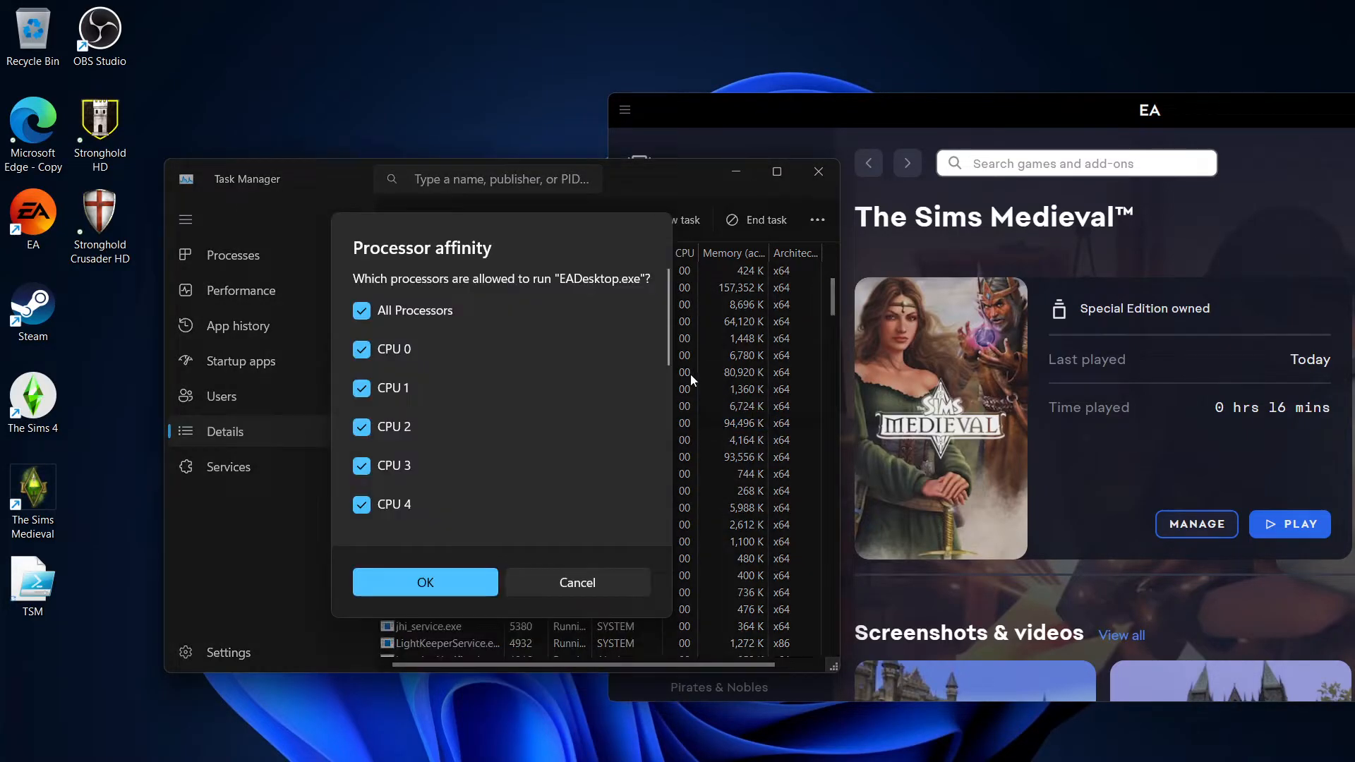
- Clear All Processors, allow only CPU 1 for EADesktop.exe, and confirm
{"action": "left_click", "coordinate": [361, 310]}
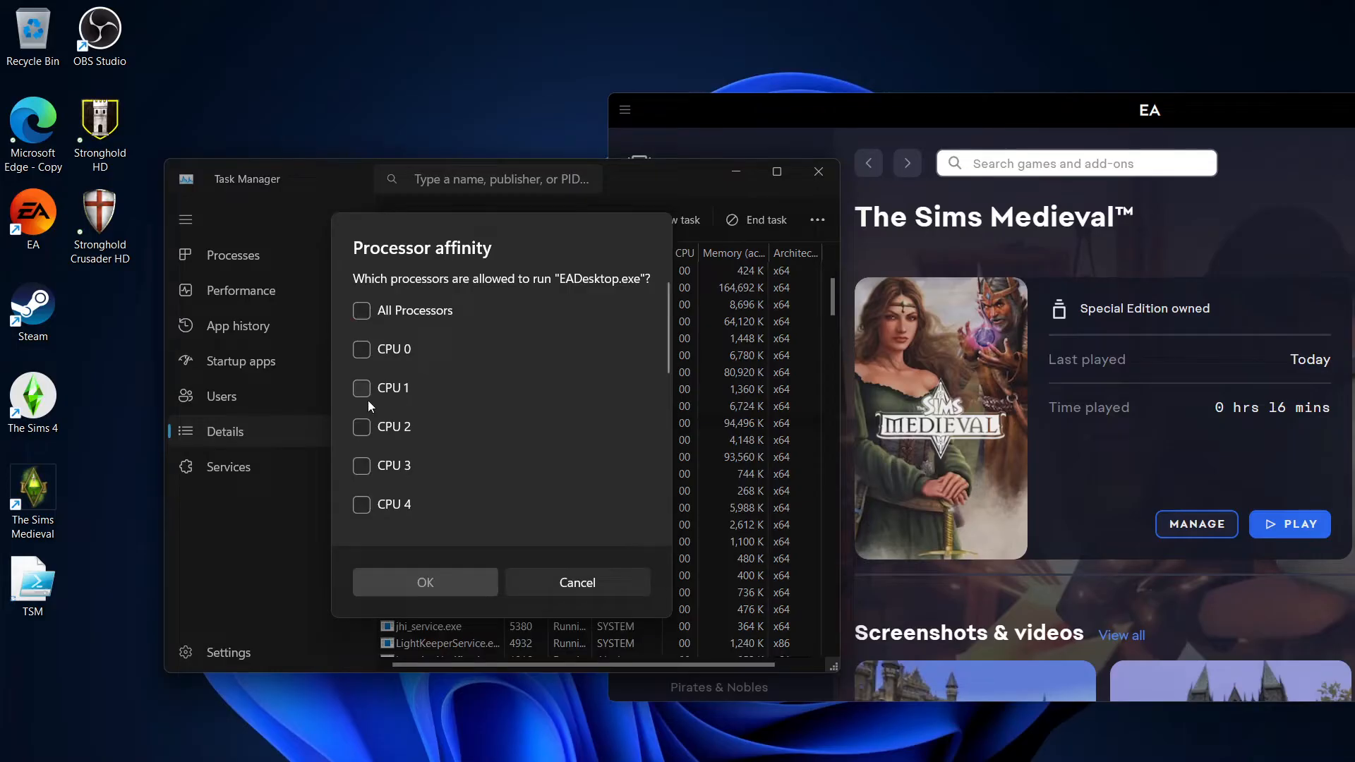
{"action": "left_click", "coordinate": [362, 388]}
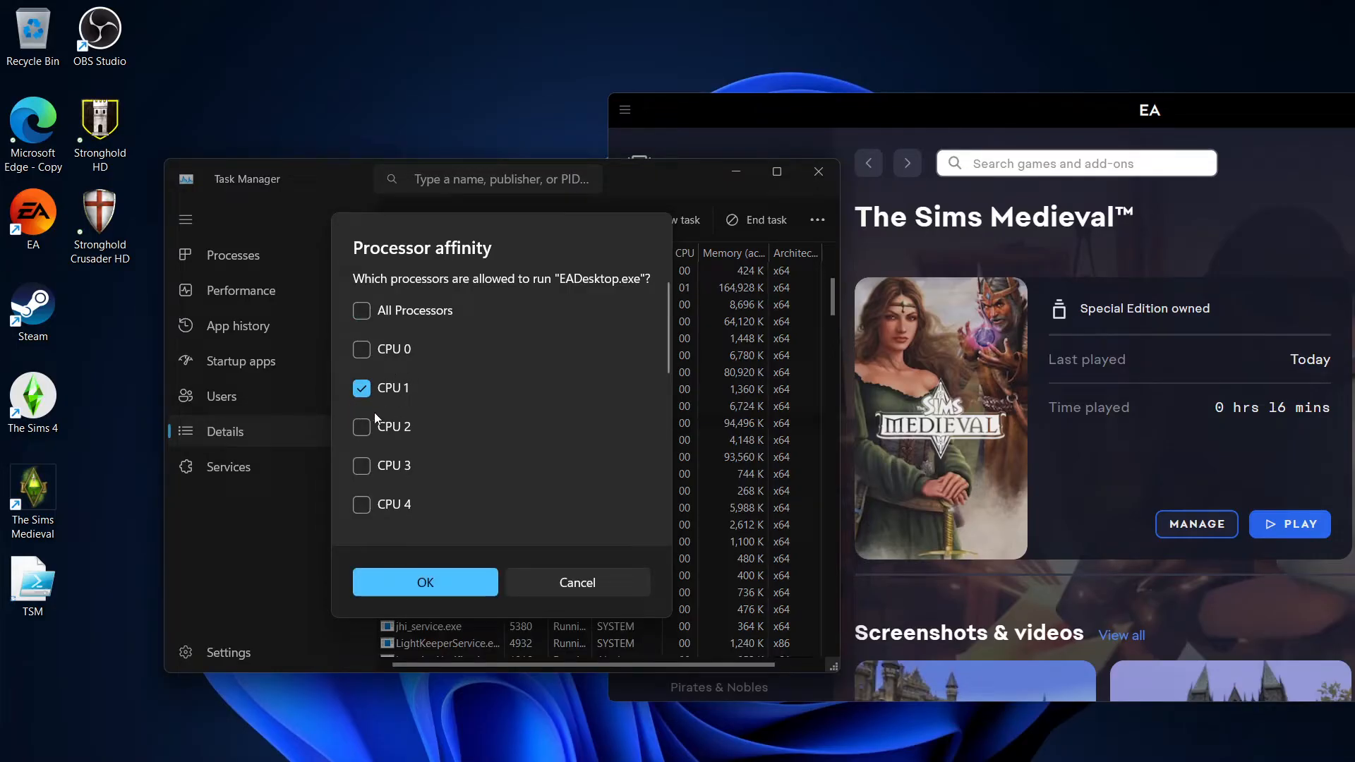
{"action": "mouse_move", "coordinate": [415, 634]}
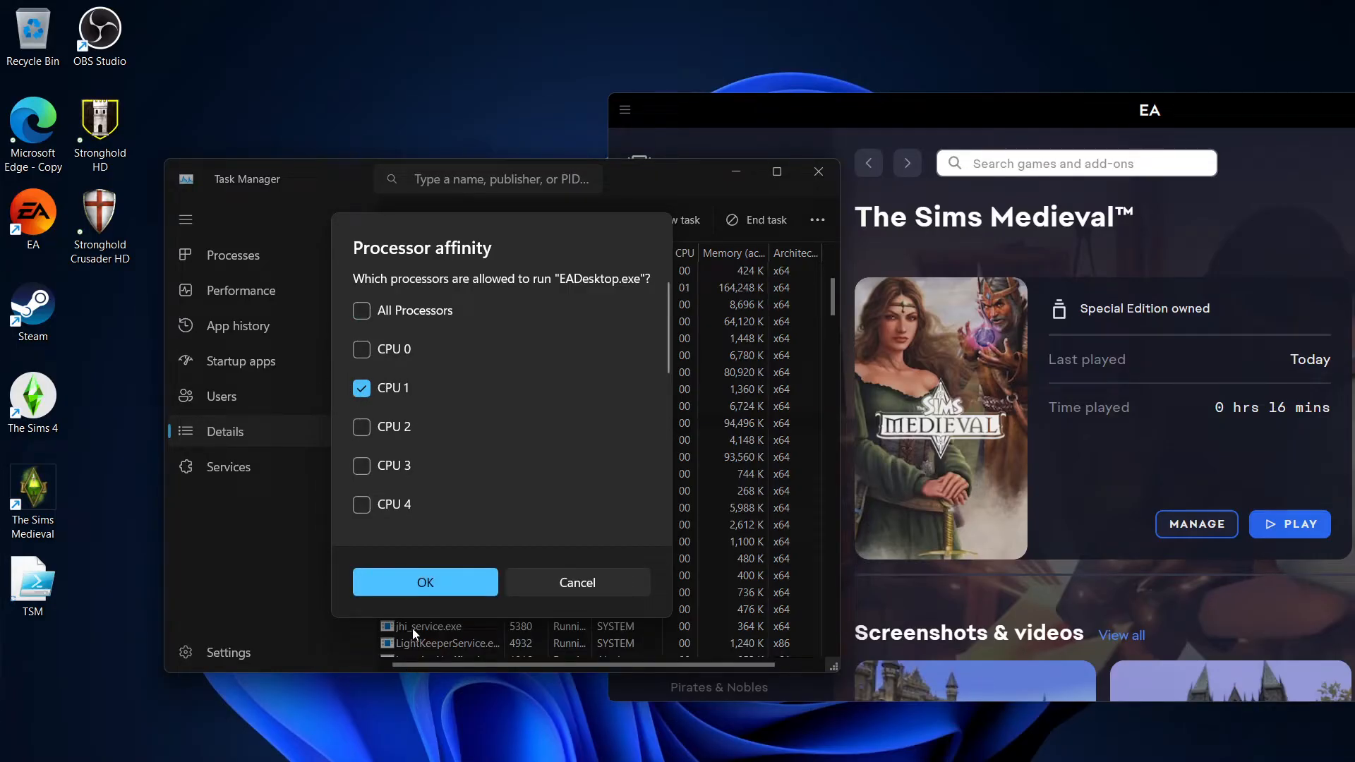
{"action": "left_click", "coordinate": [424, 582]}
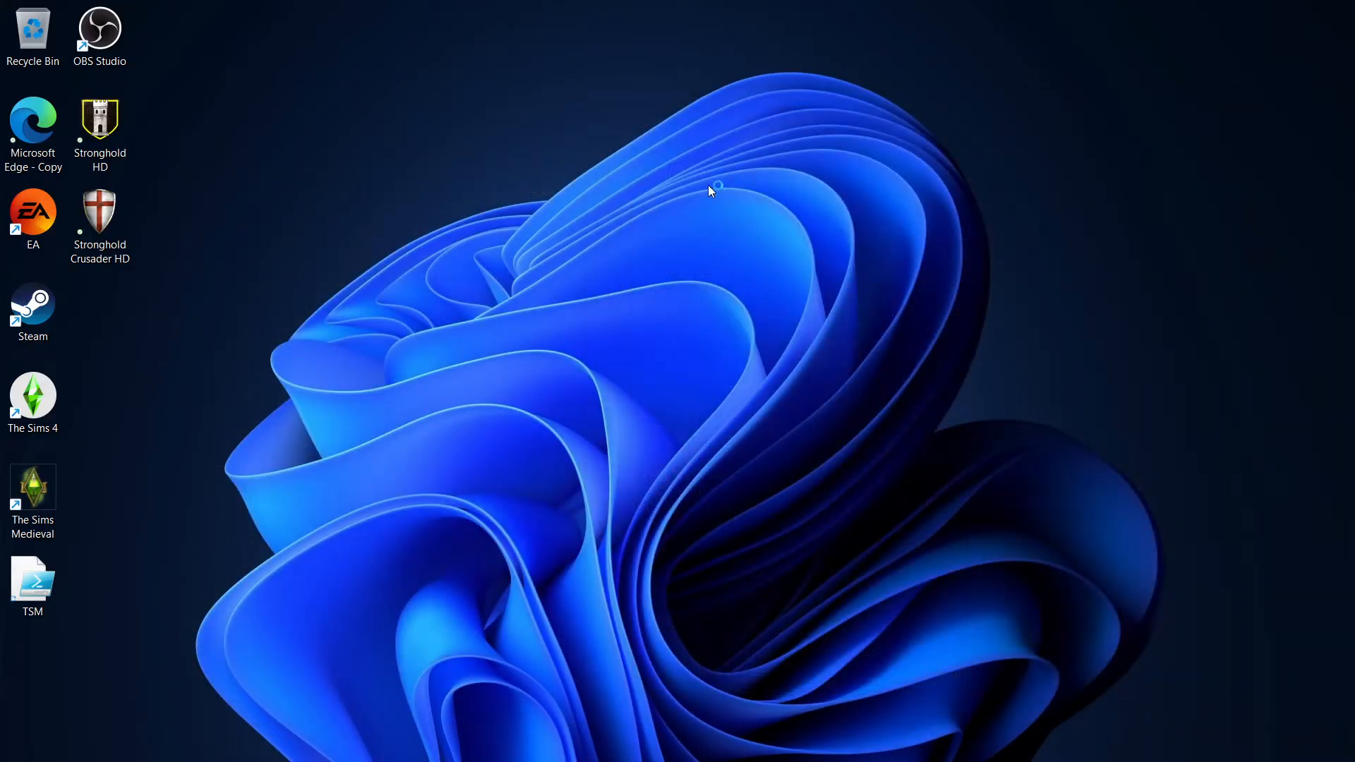
{"action": "mouse_move", "coordinate": [683, 224]}
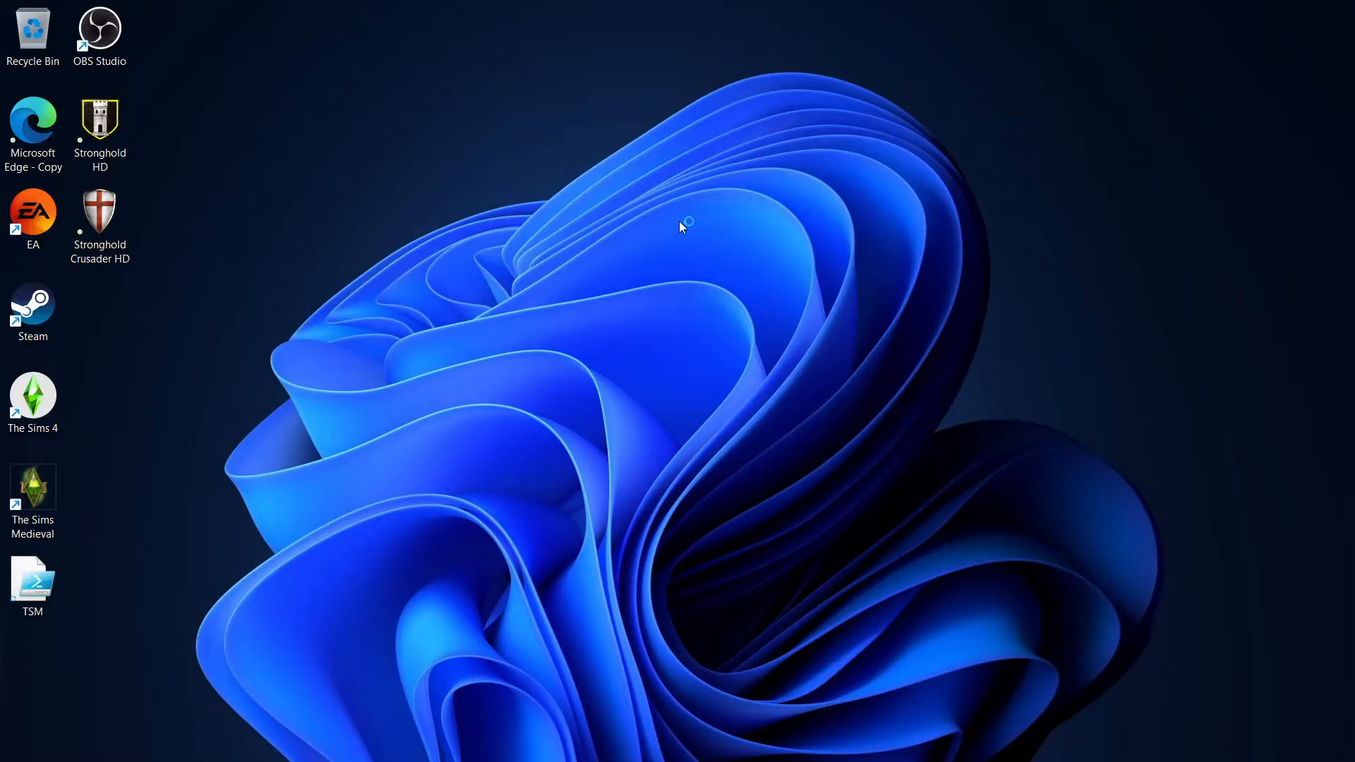
- Launch The Sims Medieval from its desktop shortcut until the game window appears
{"action": "double_click", "coordinate": [31, 485]}
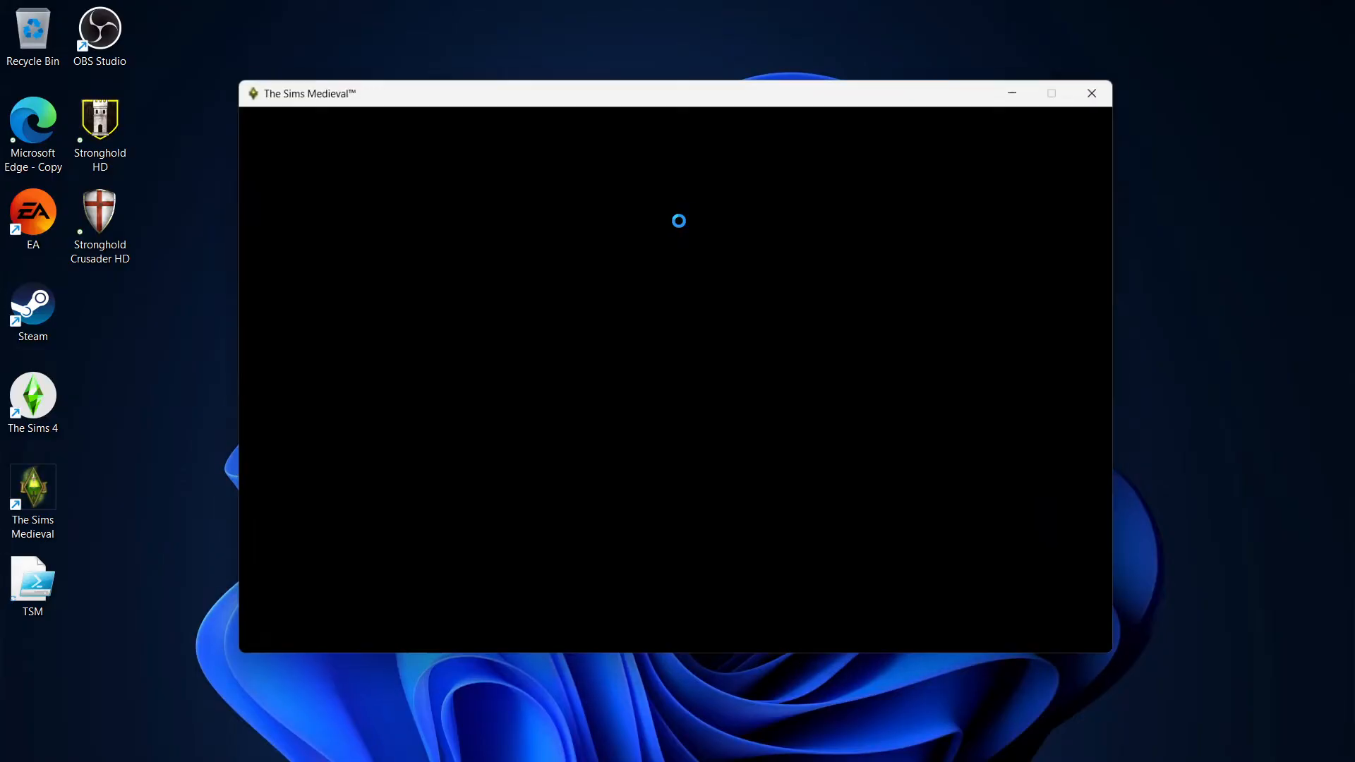